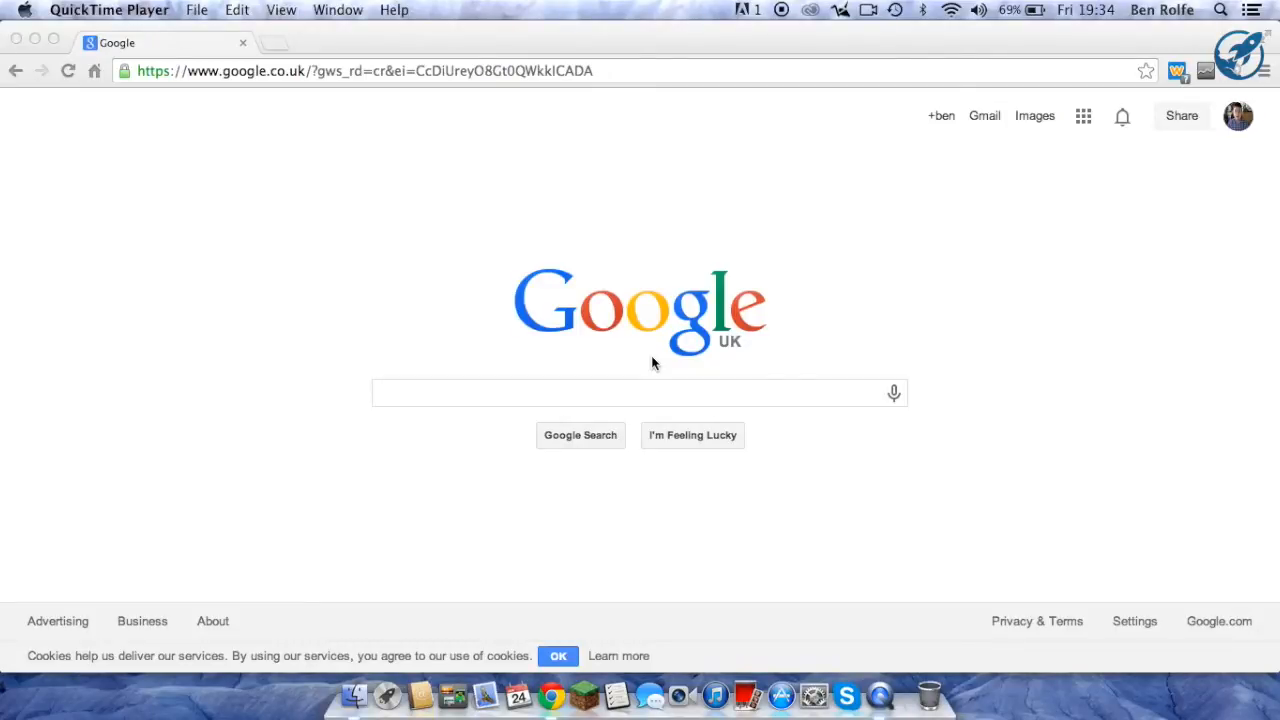
- Enter nitropanel.com in Chrome's address bar
click(400, 72)
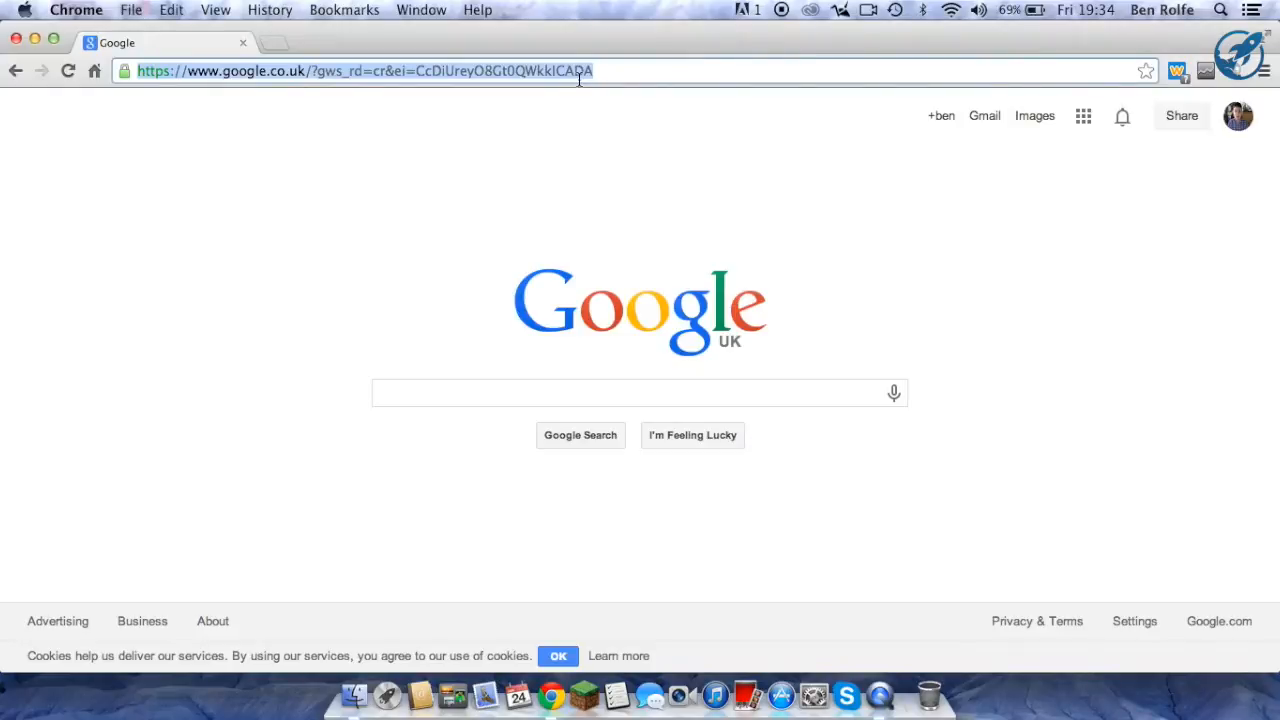
text(nitropanel.com)
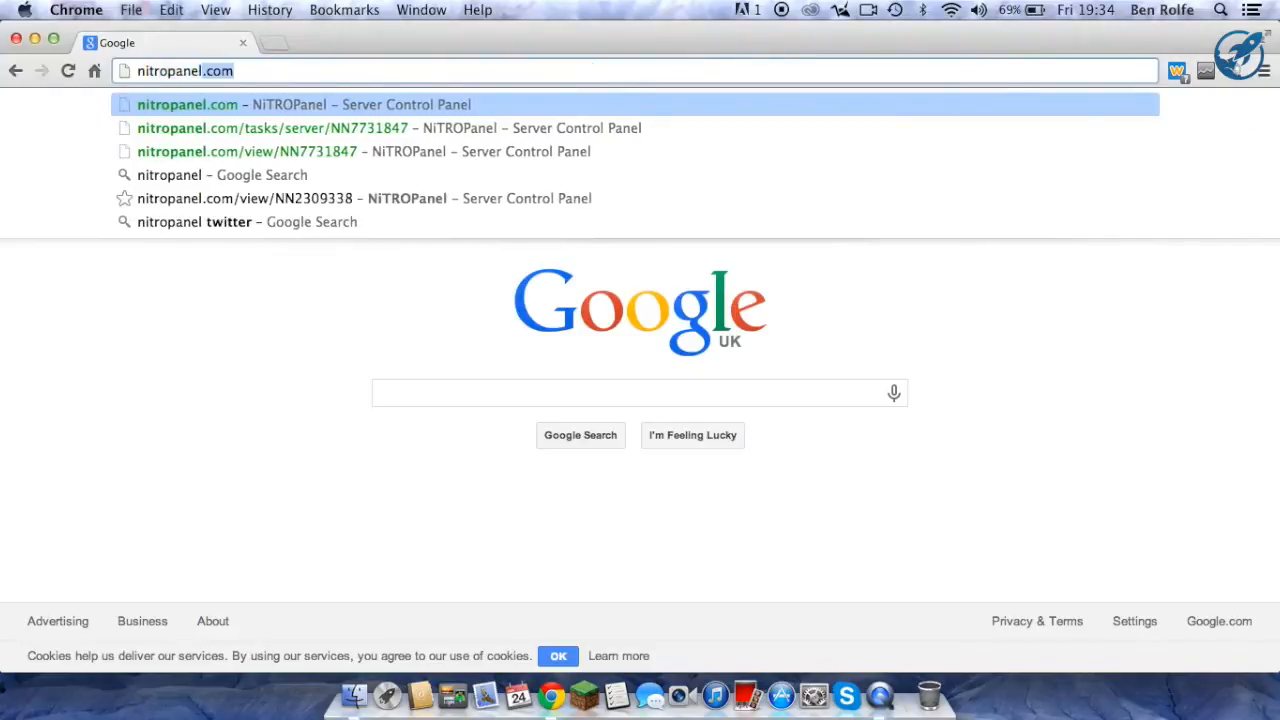
- Load NiTROPanel and manage the SimpleMCraft Minecraft server
click(188, 104)
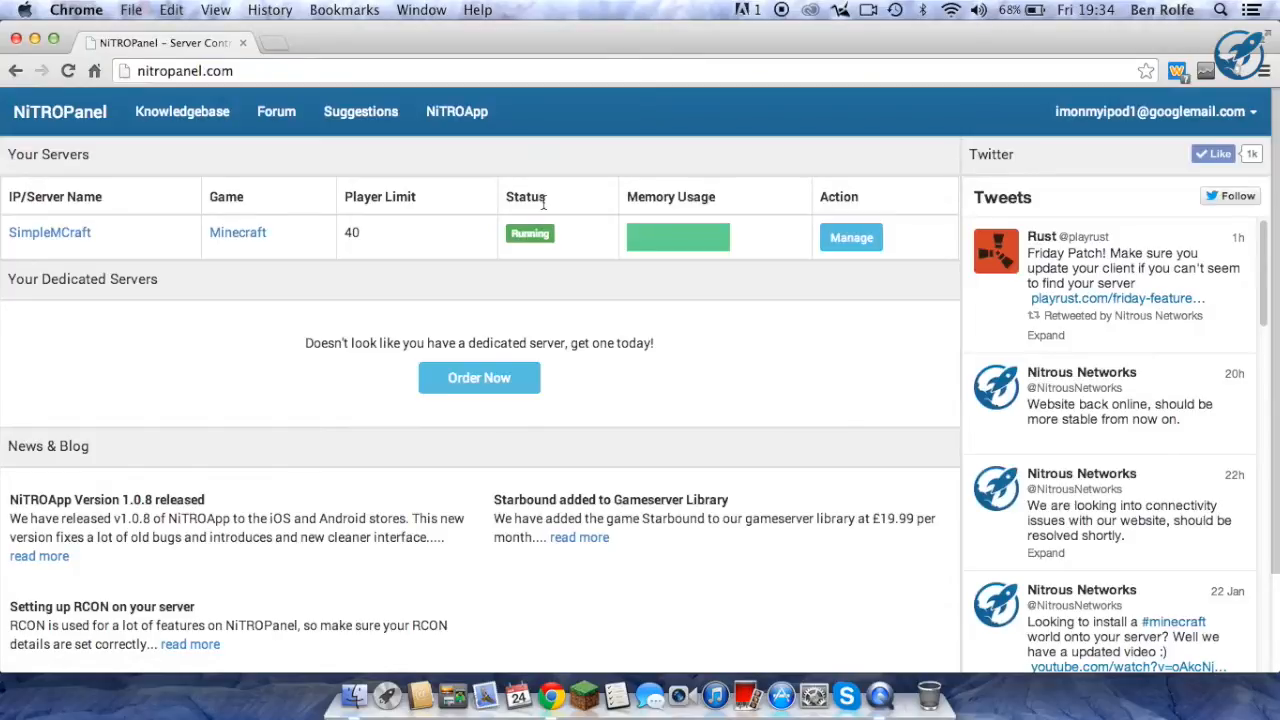
mouse_move(640, 244)
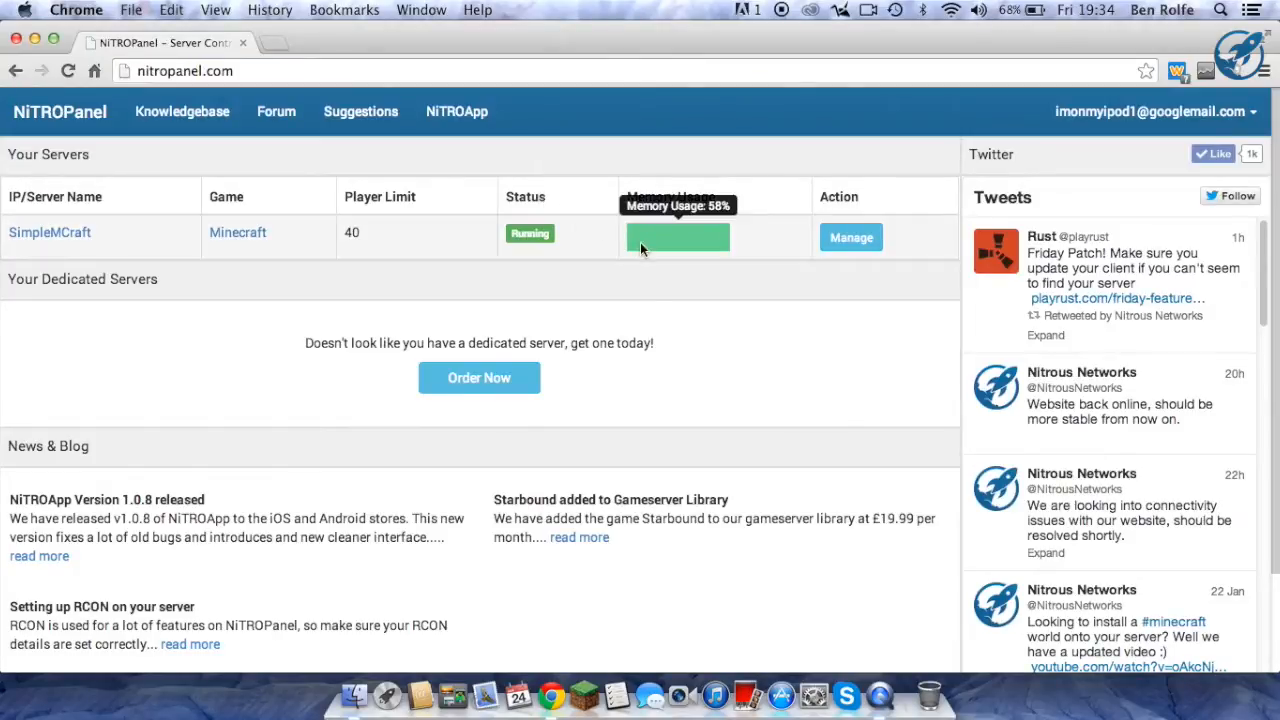
click(850, 236)
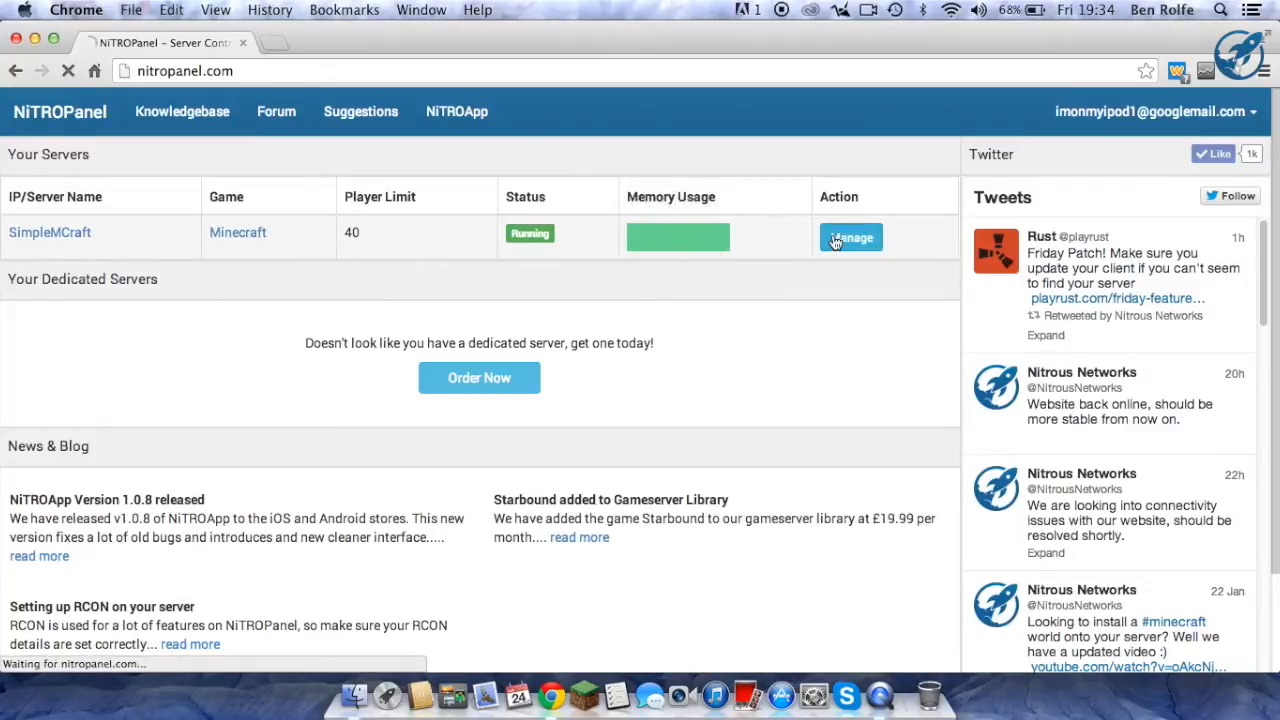
click(850, 236)
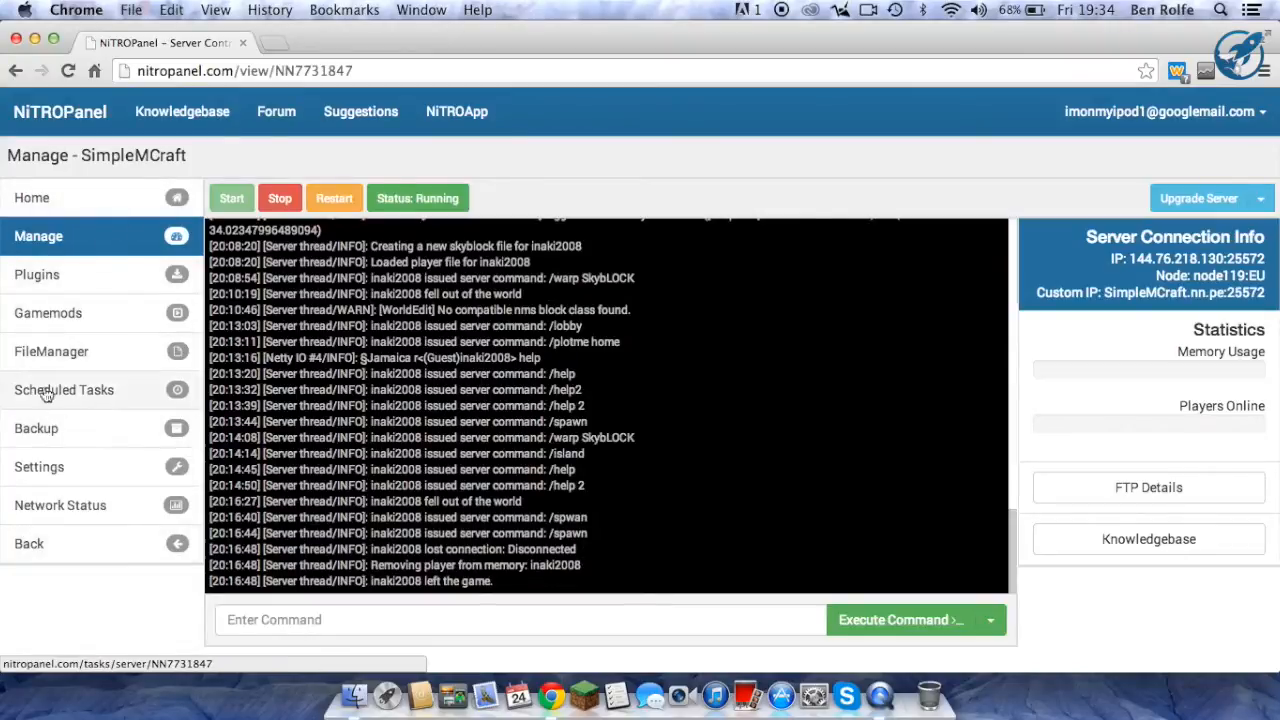
- Go to the server's Scheduled Tasks page and focus the new task's command field
click(64, 390)
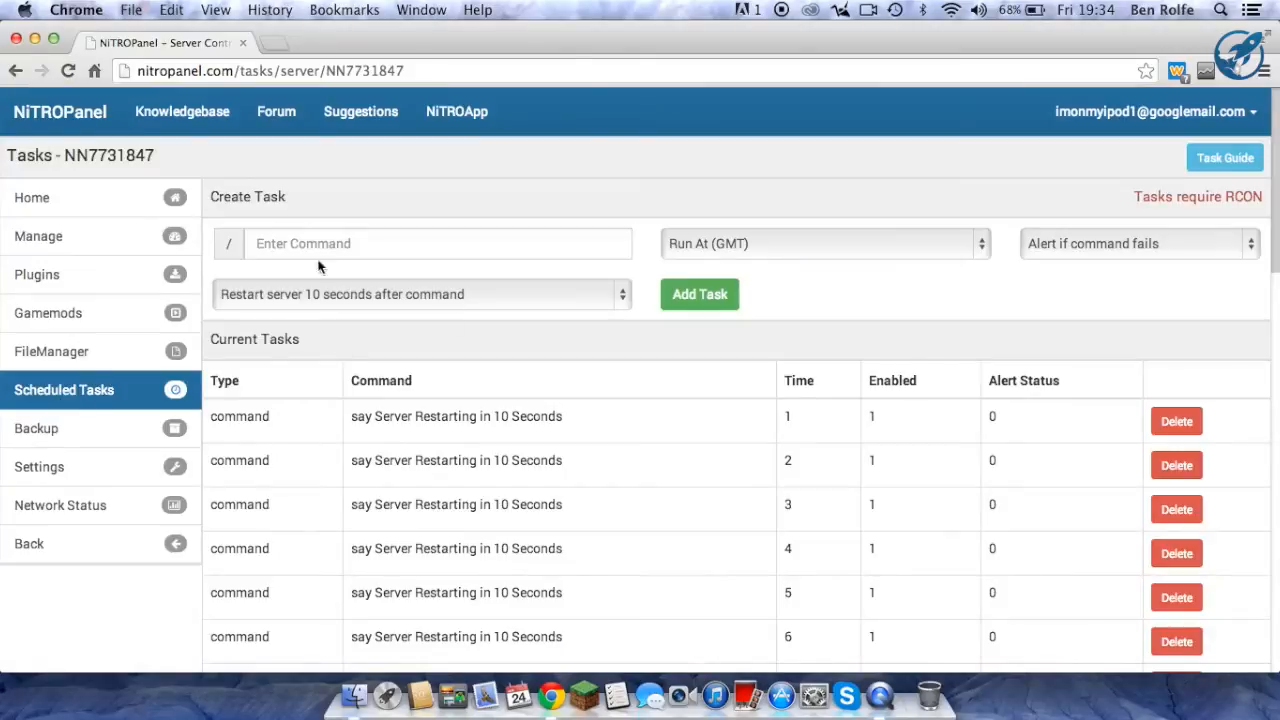
mouse_move(308, 308)
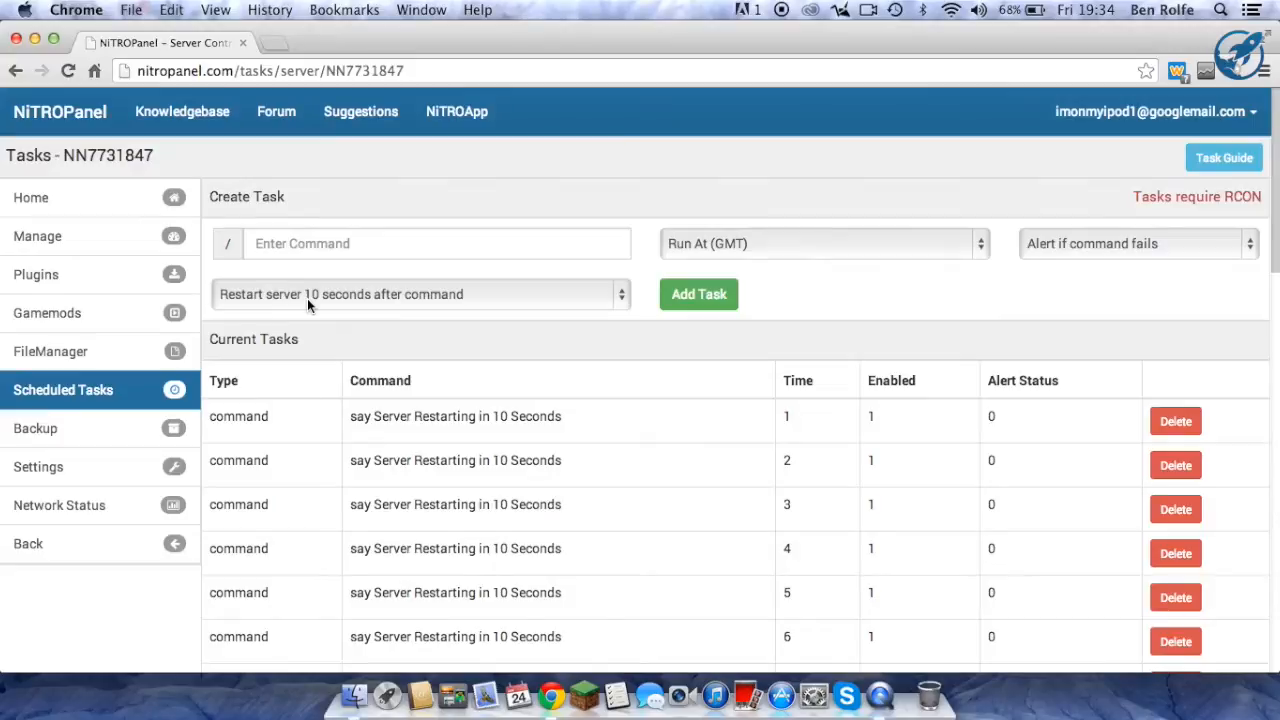
click(436, 244)
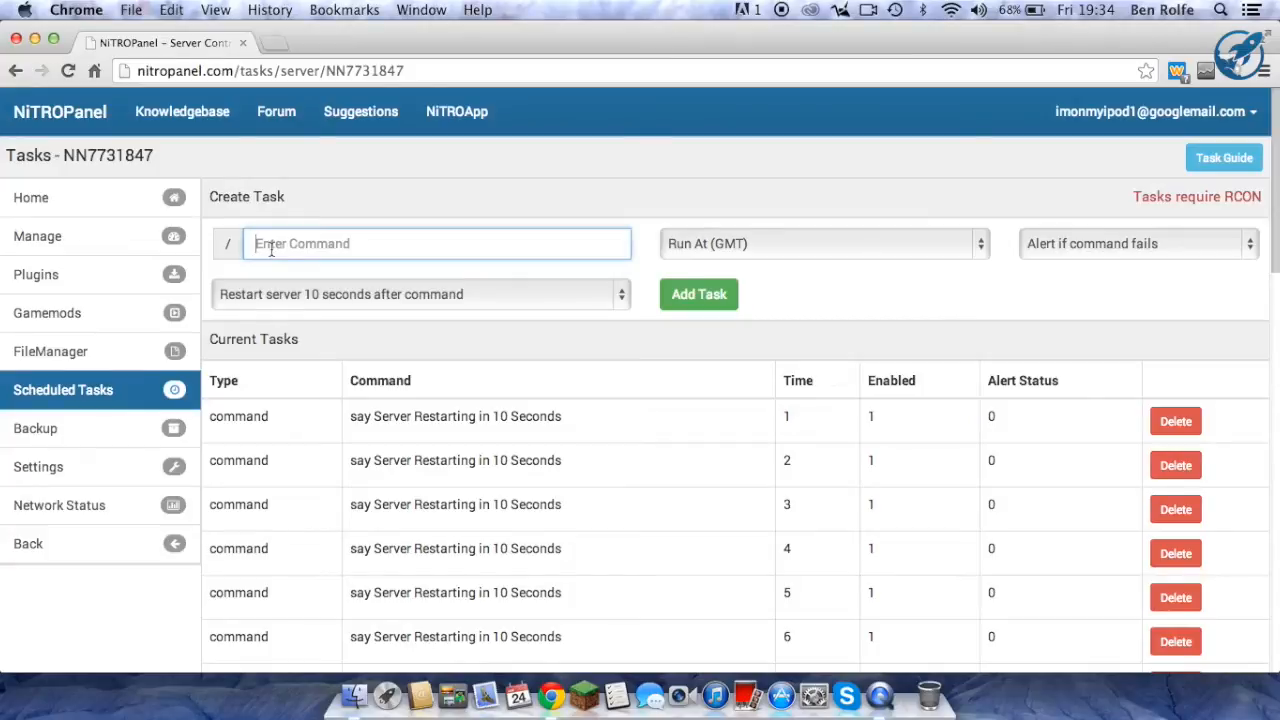
click(436, 244)
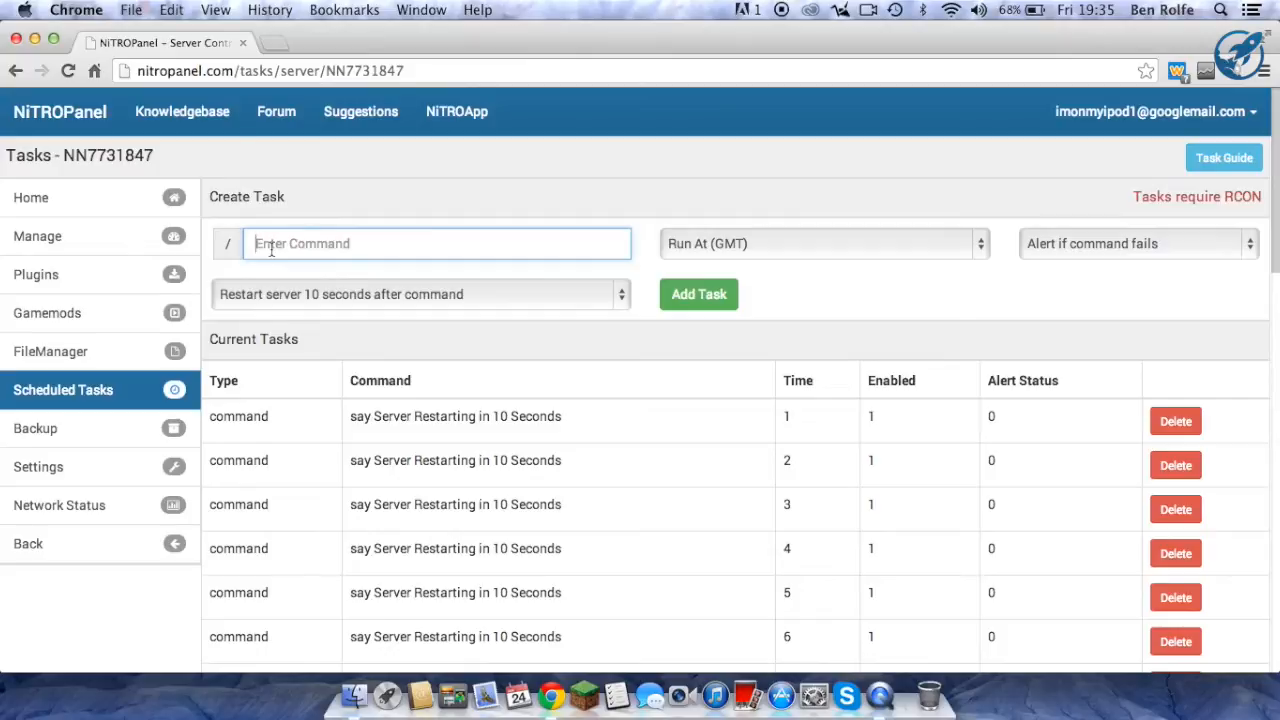
- Enter the task command 'say Server Restarting in 10 Seconds!'
text(say sERVER rES)
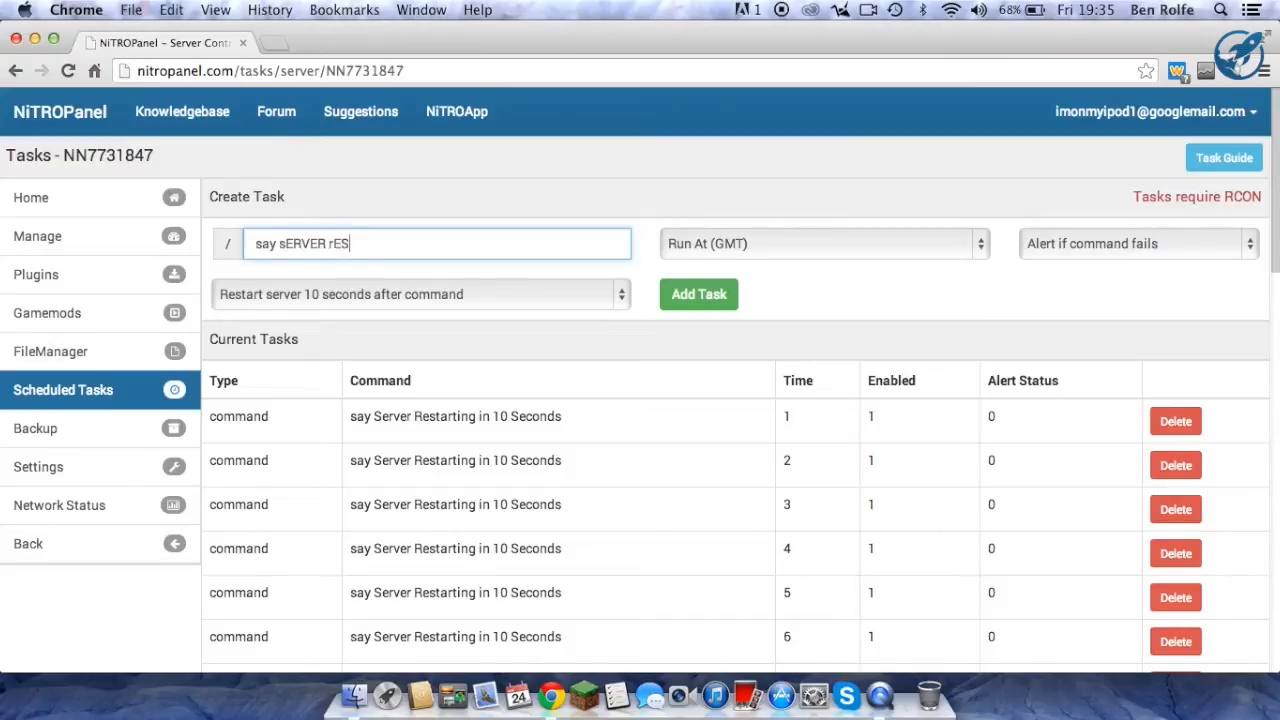
text(TARTI)
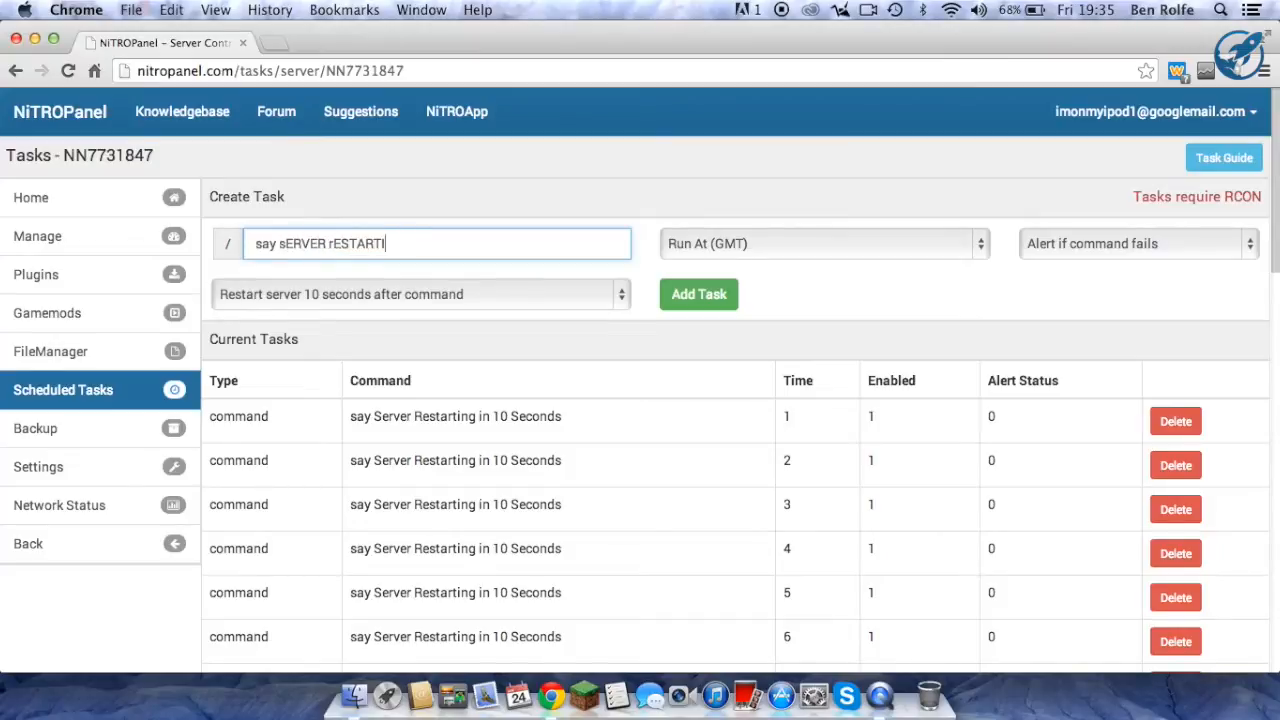
key(Backspace)
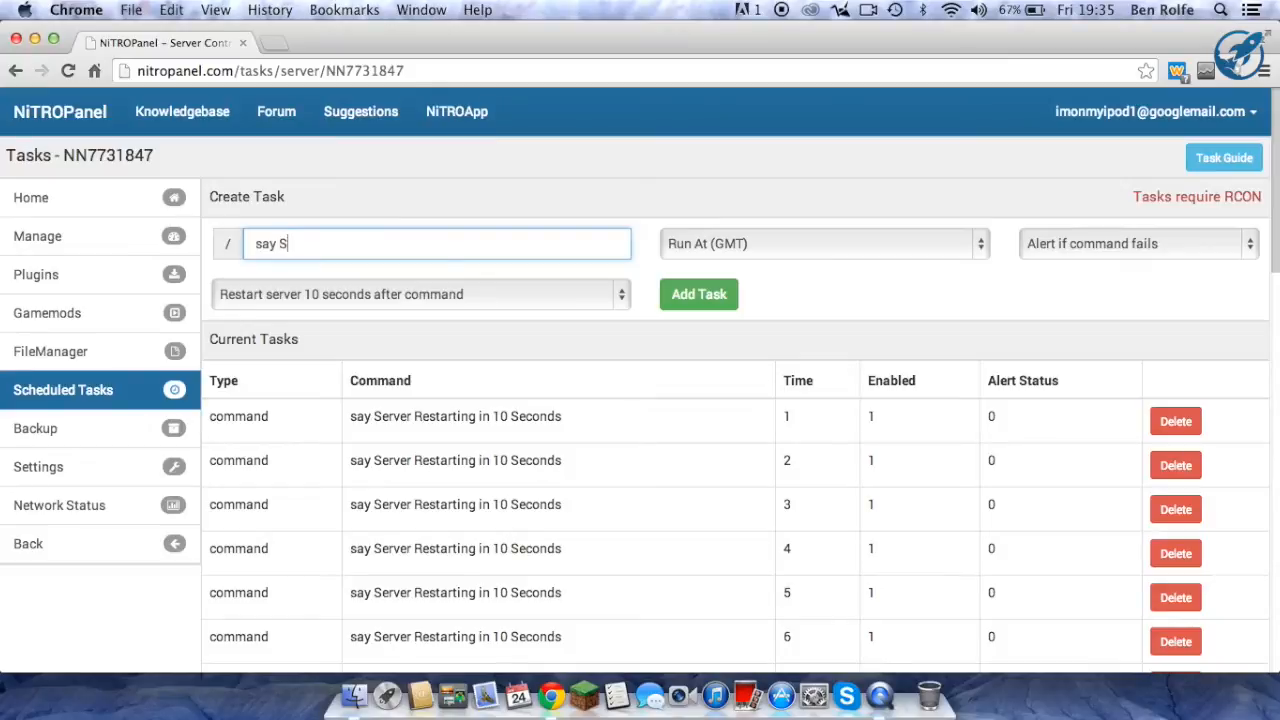
text(erver Restarting in 10)
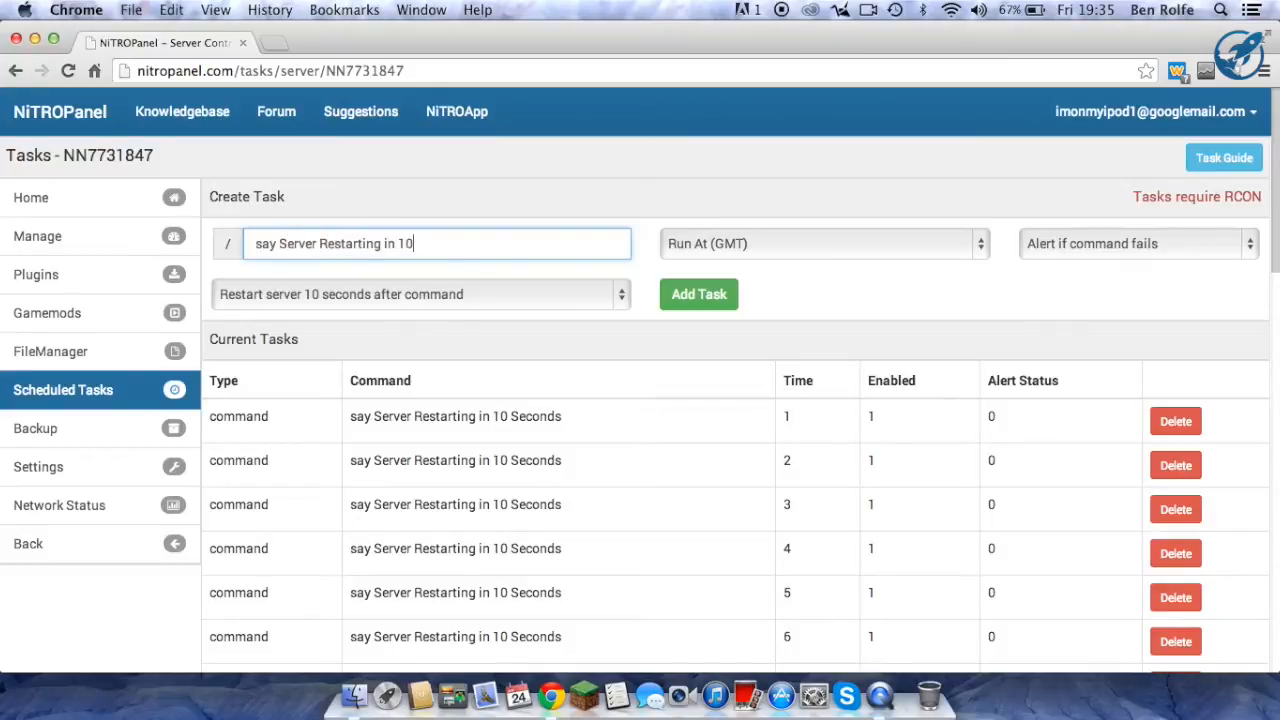
text(Seconds)
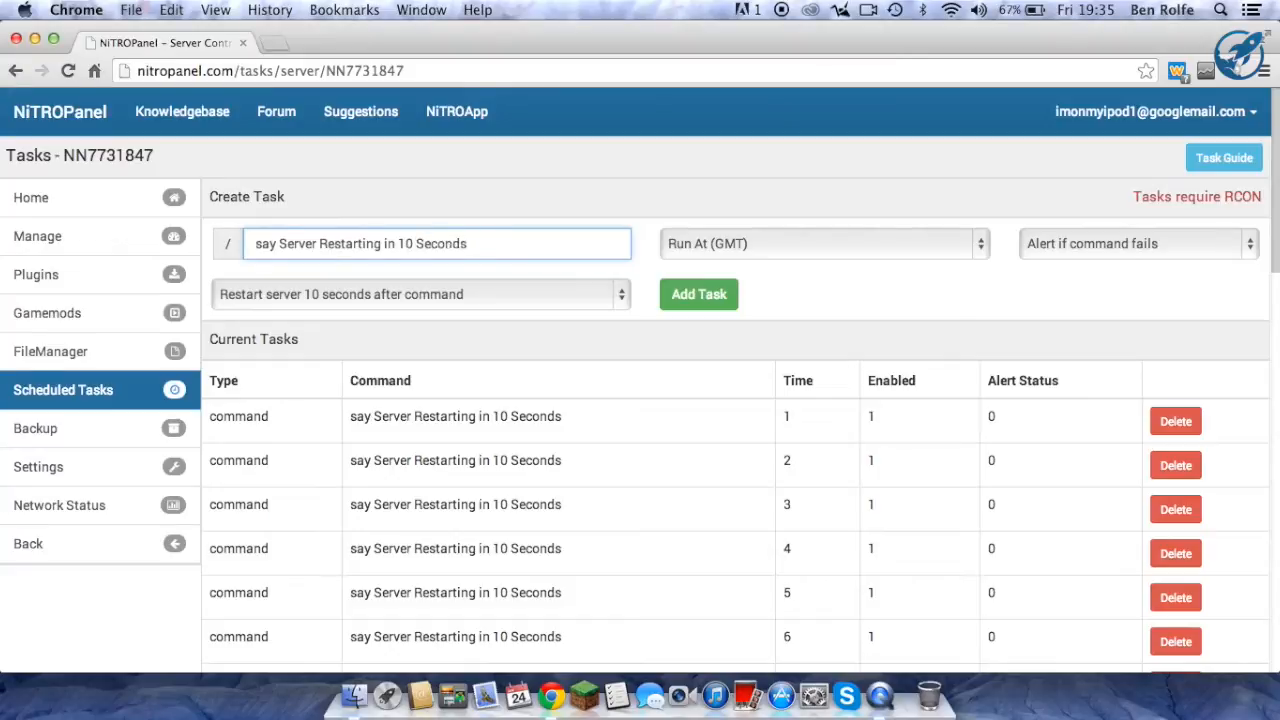
text(!)
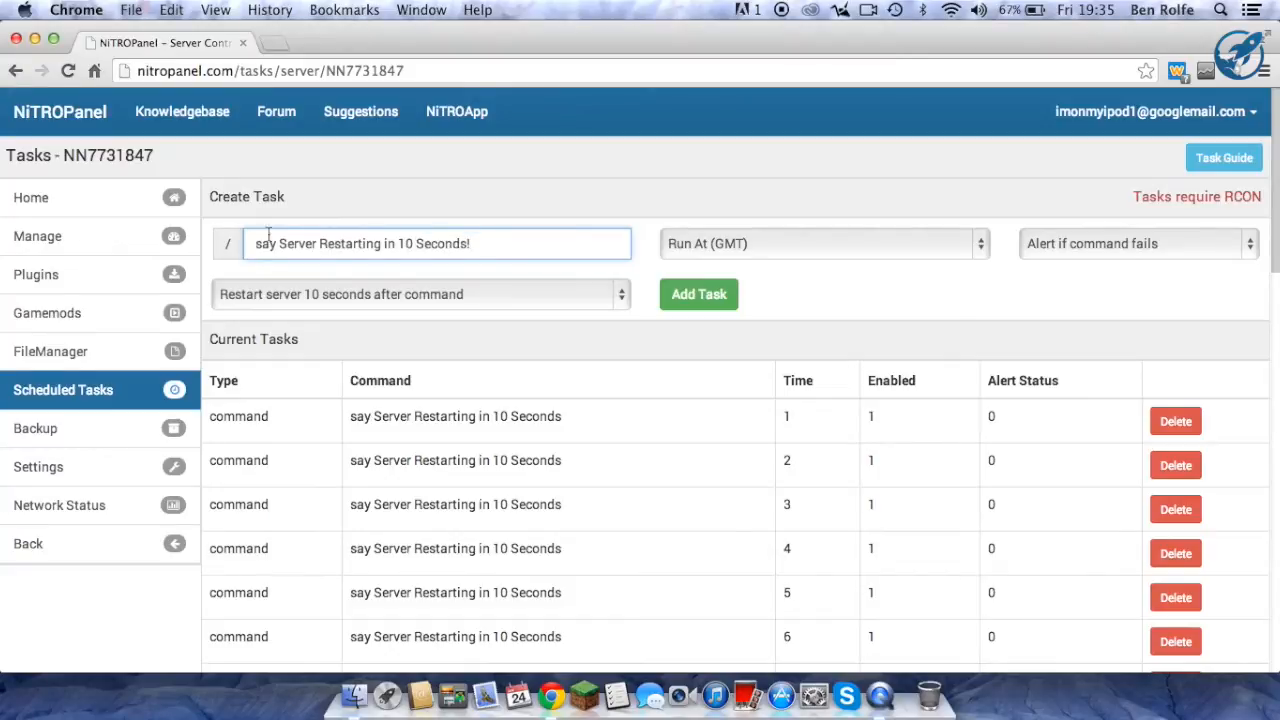
mouse_move(324, 266)
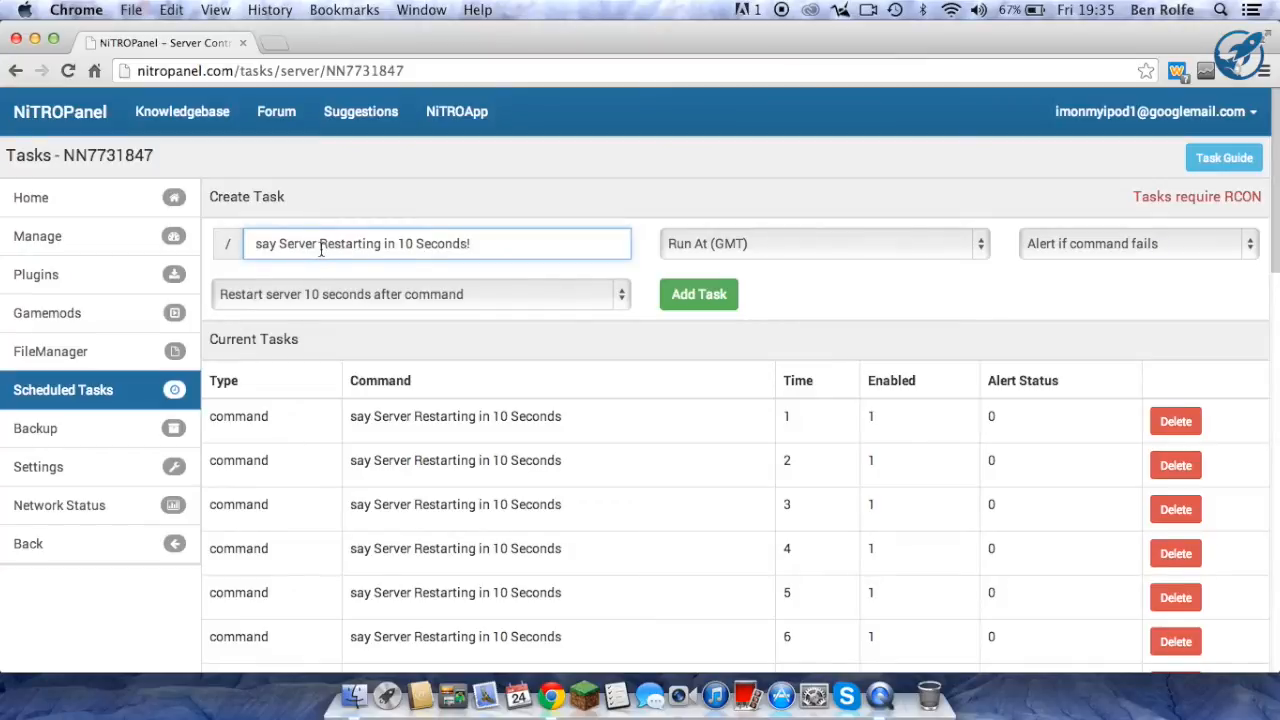
click(824, 244)
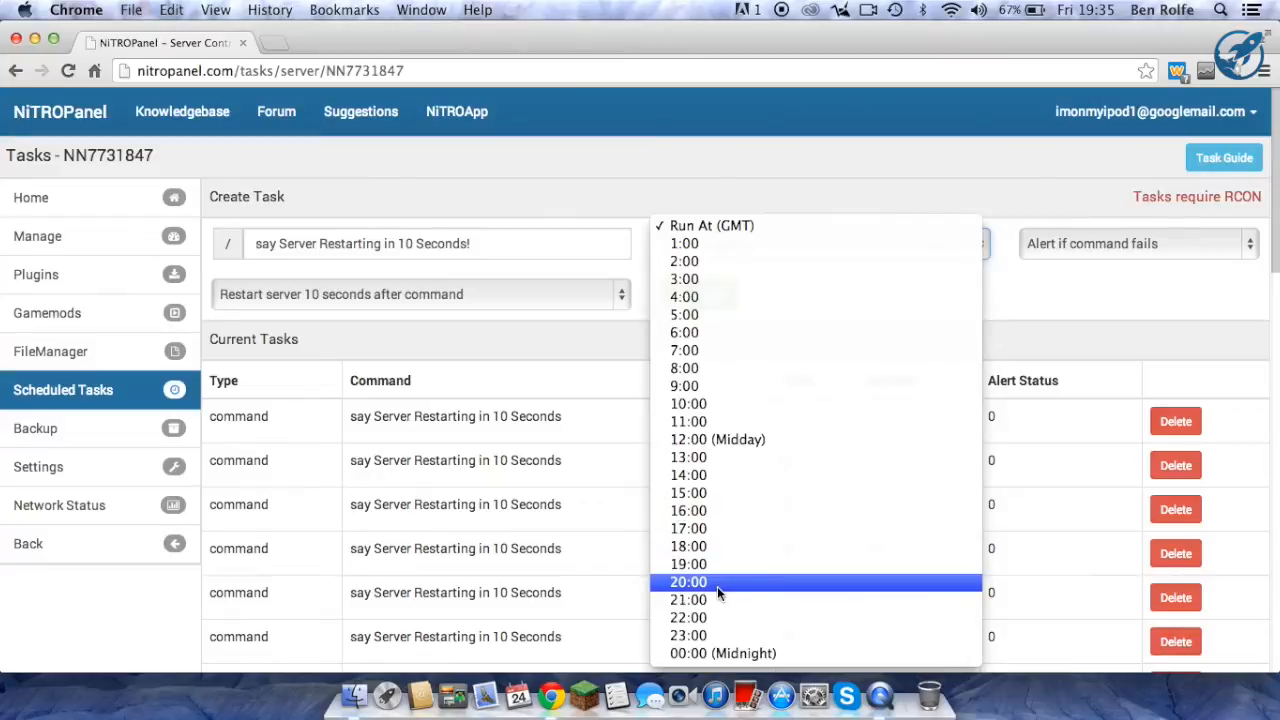
- Choose 12:00 (Midday) as the task's Run At (GMT) time
click(716, 440)
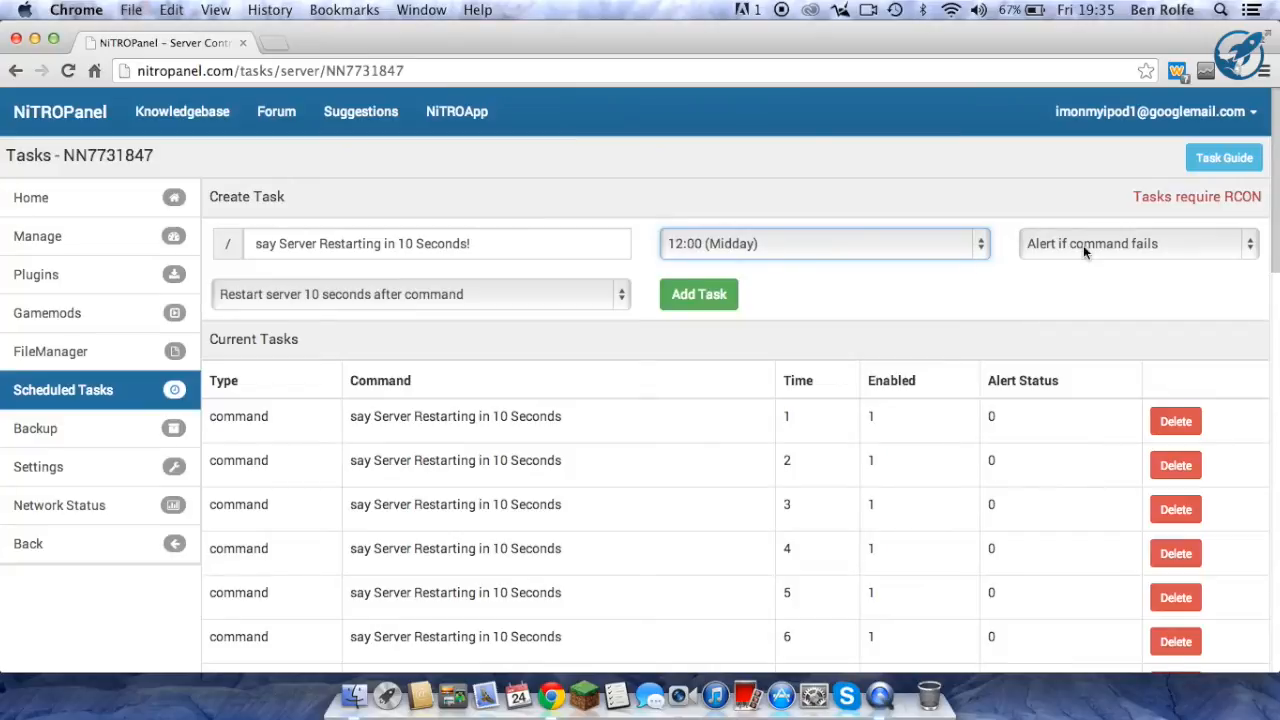
mouse_move(912, 216)
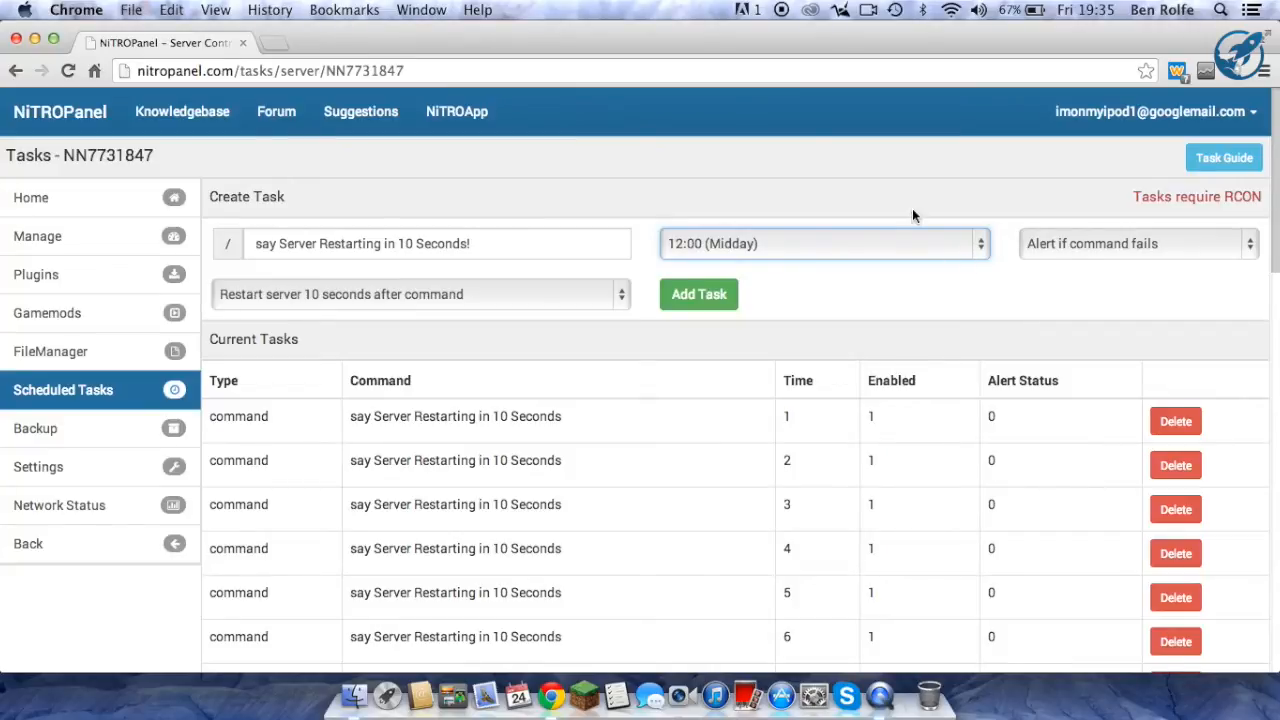
- Set 'Alert if command fails' to Yes
click(1136, 244)
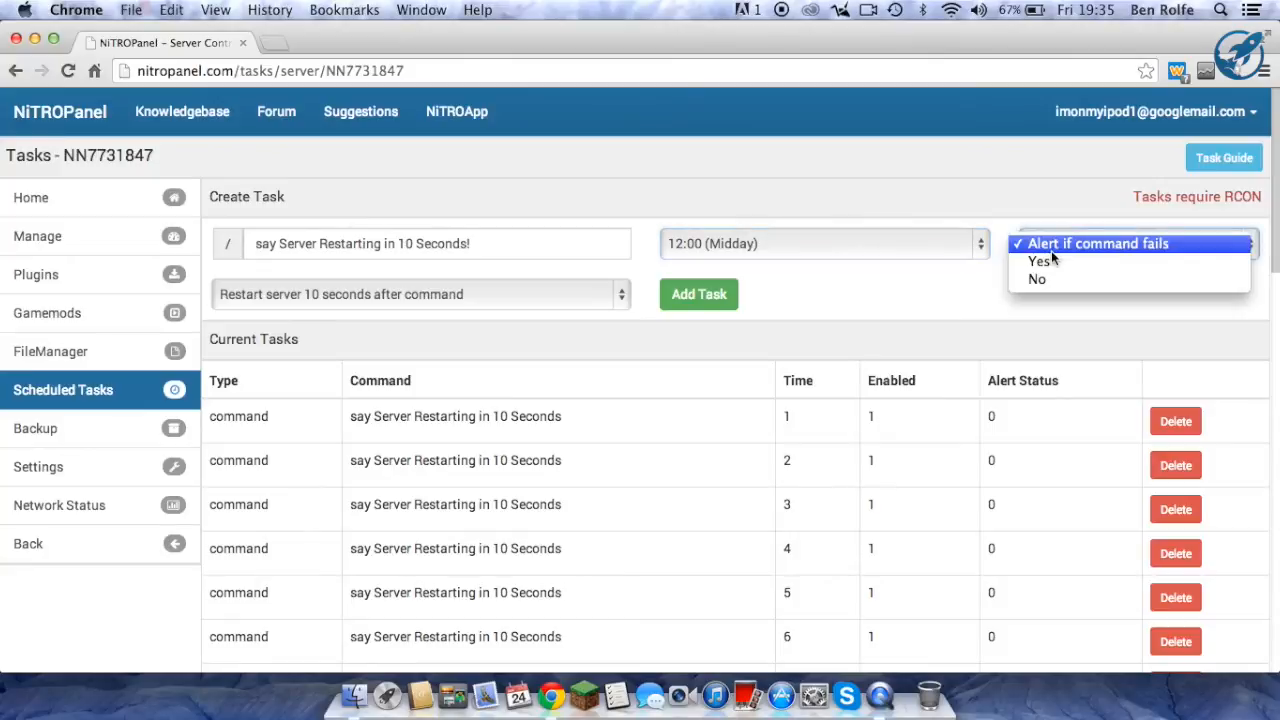
click(1040, 260)
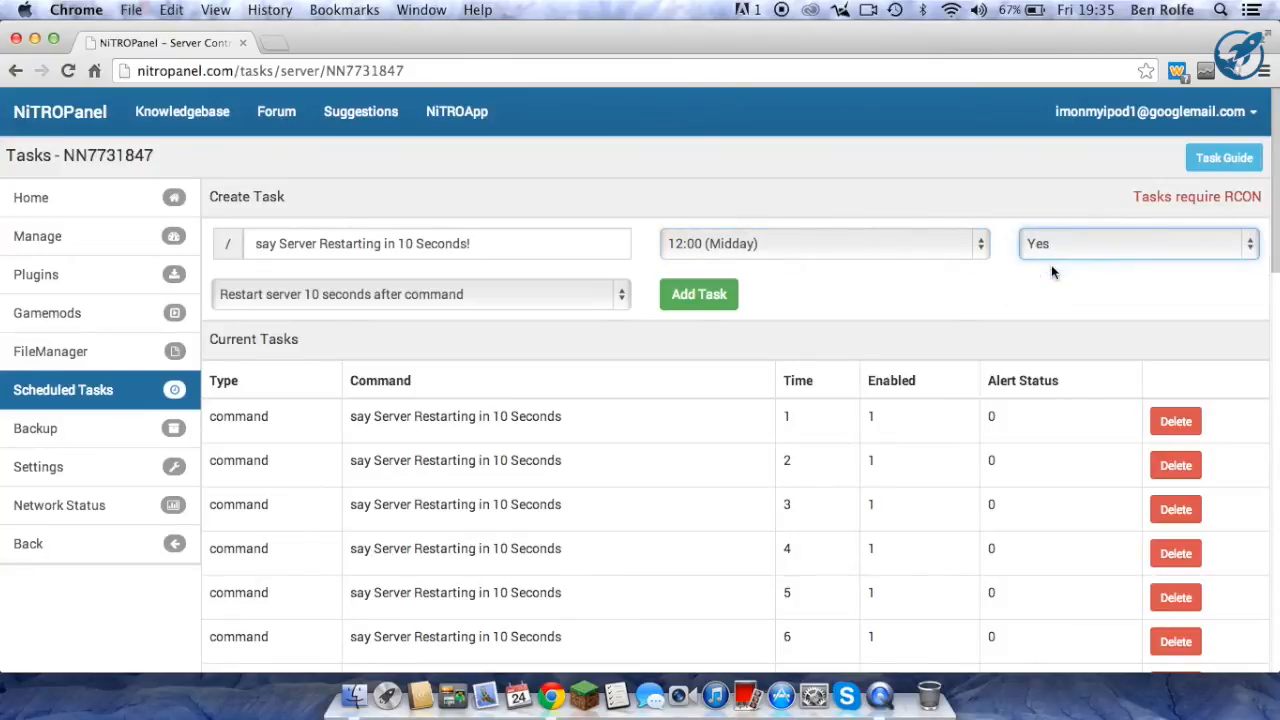
scroll(down, 3)
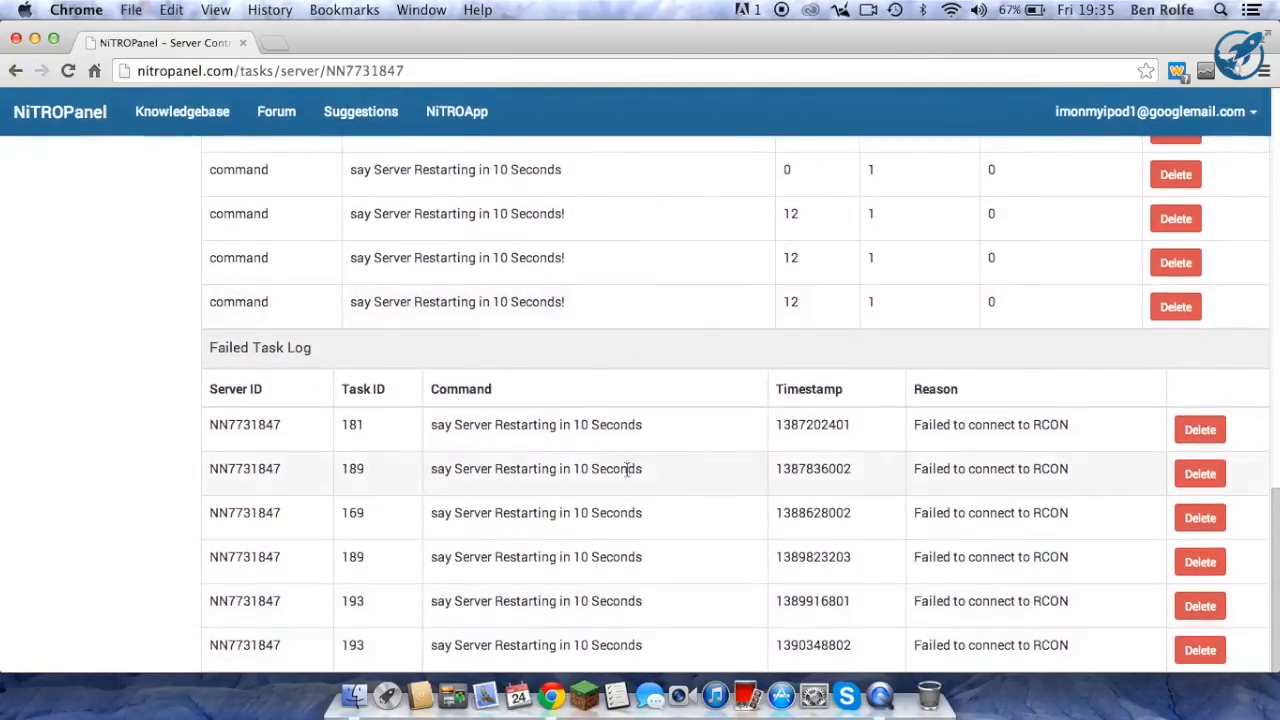
mouse_move(560, 532)
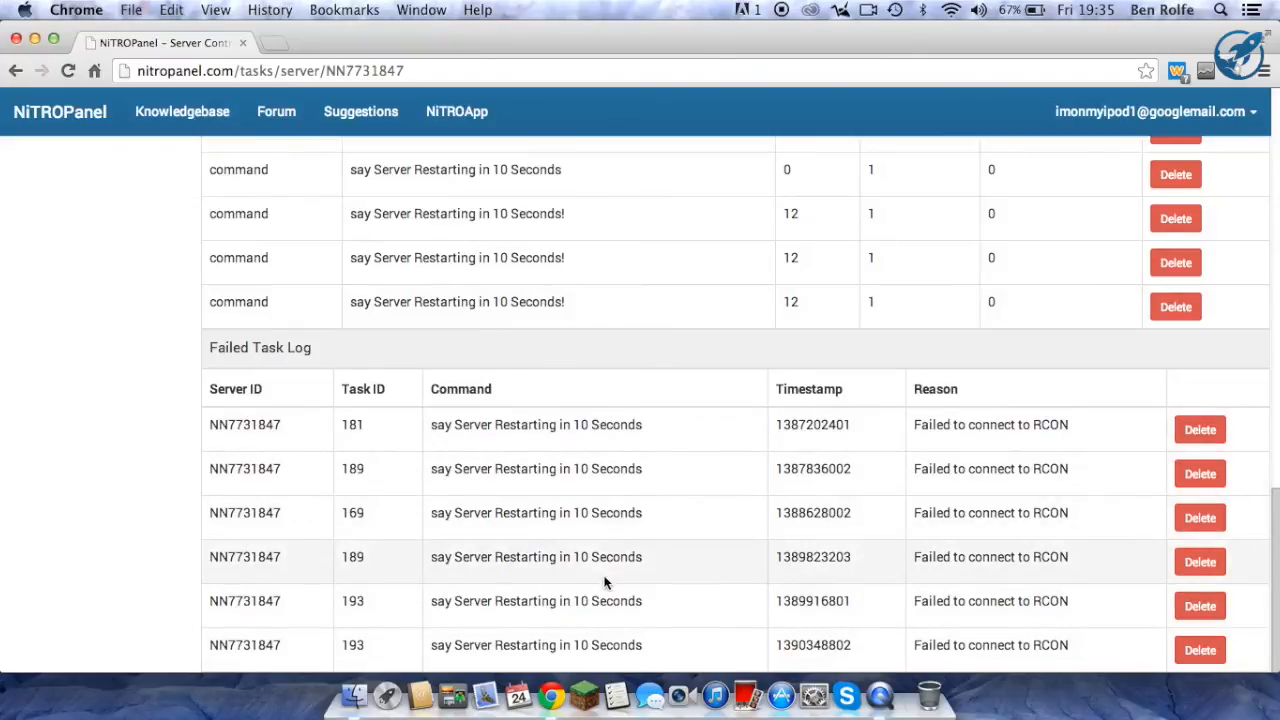
mouse_move(938, 444)
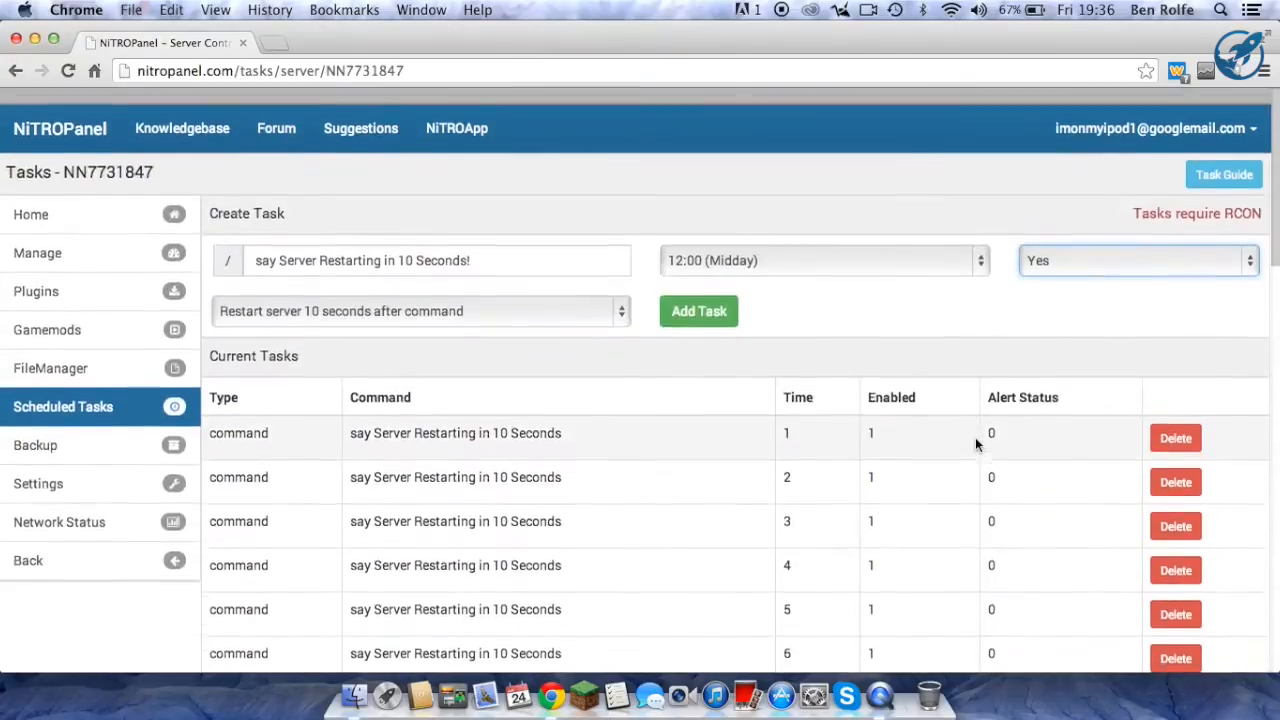
- Set 'Restart server 10 seconds after command' to Yes
click(416, 312)
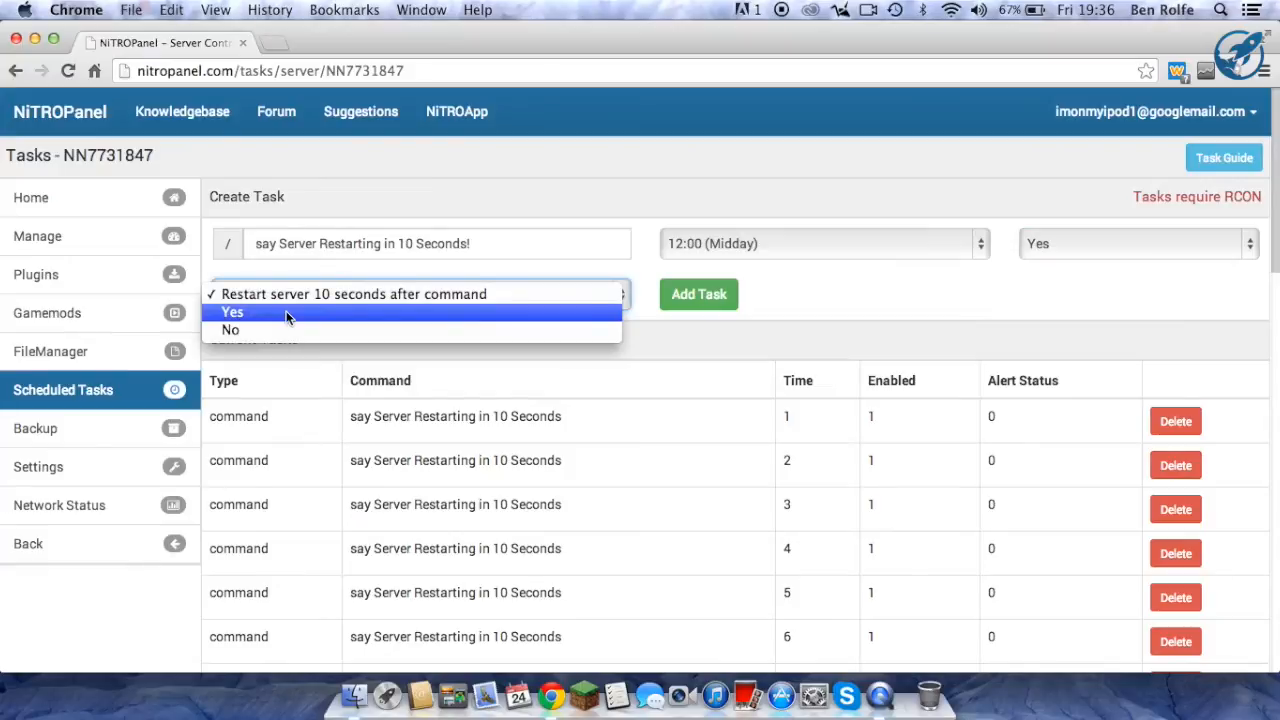
click(232, 312)
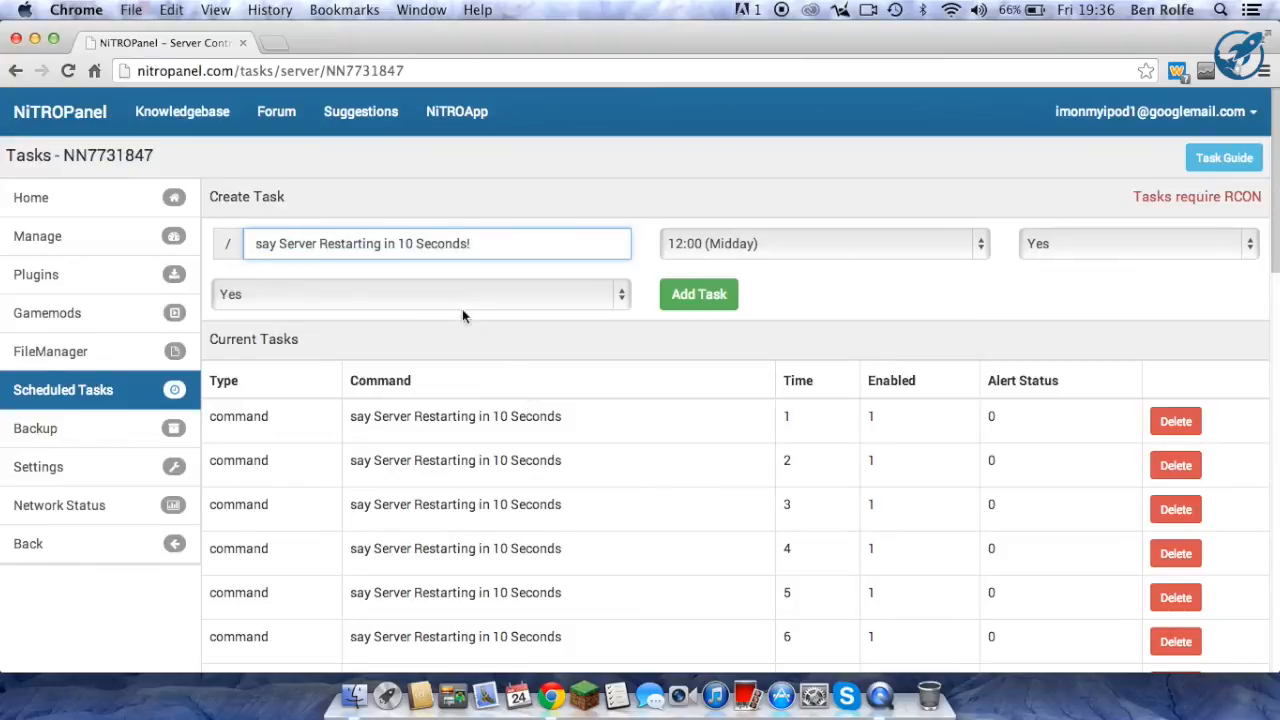
mouse_move(352, 312)
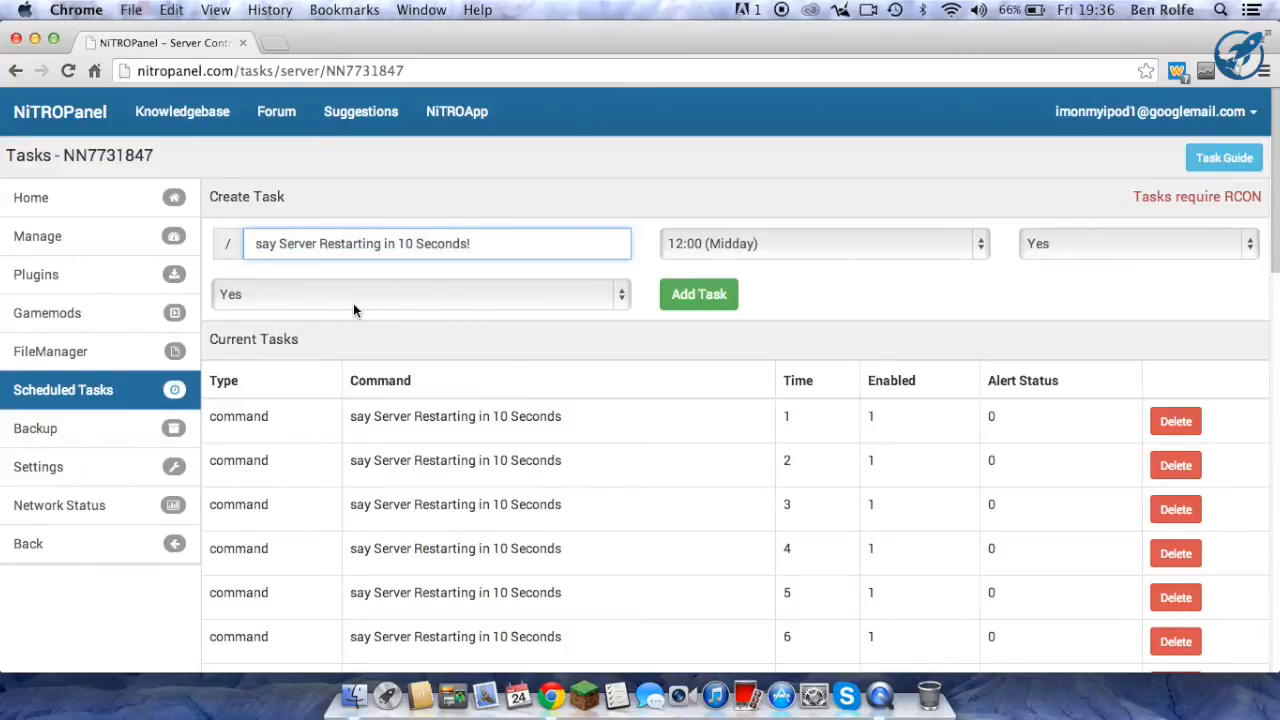
mouse_move(624, 378)
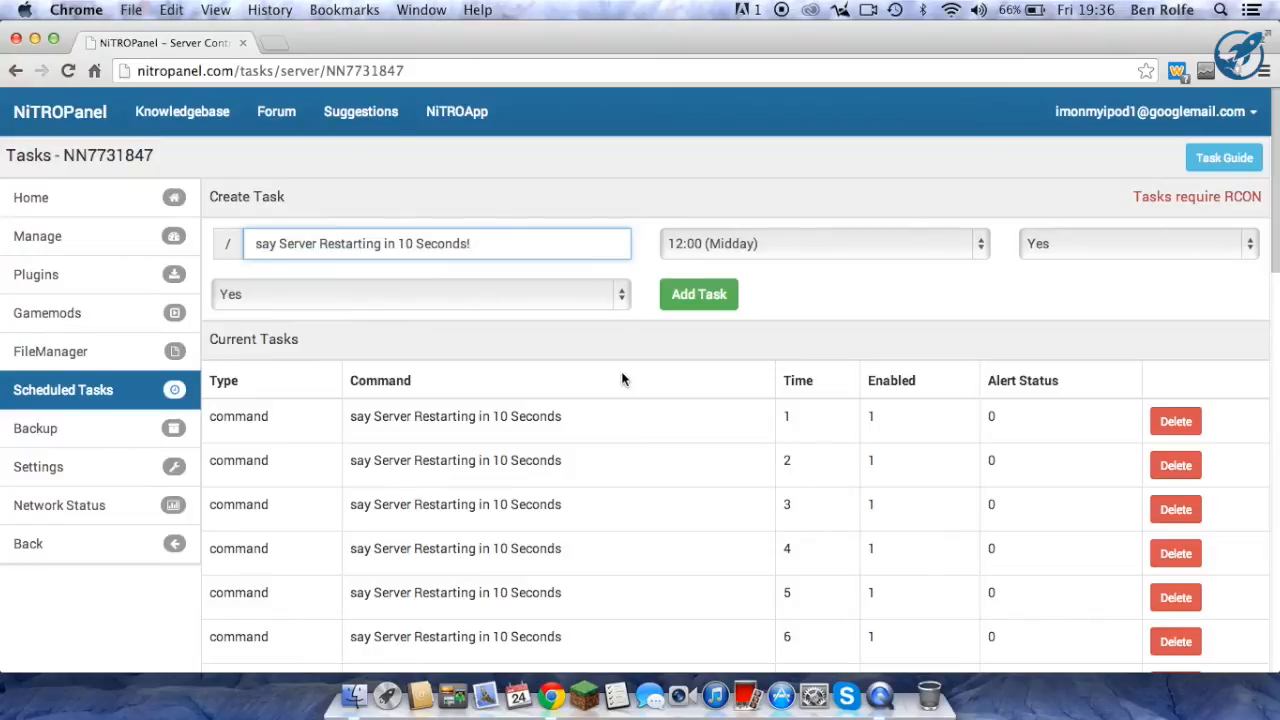
- Add the task, clearing the create-task form back to defaults
click(698, 294)
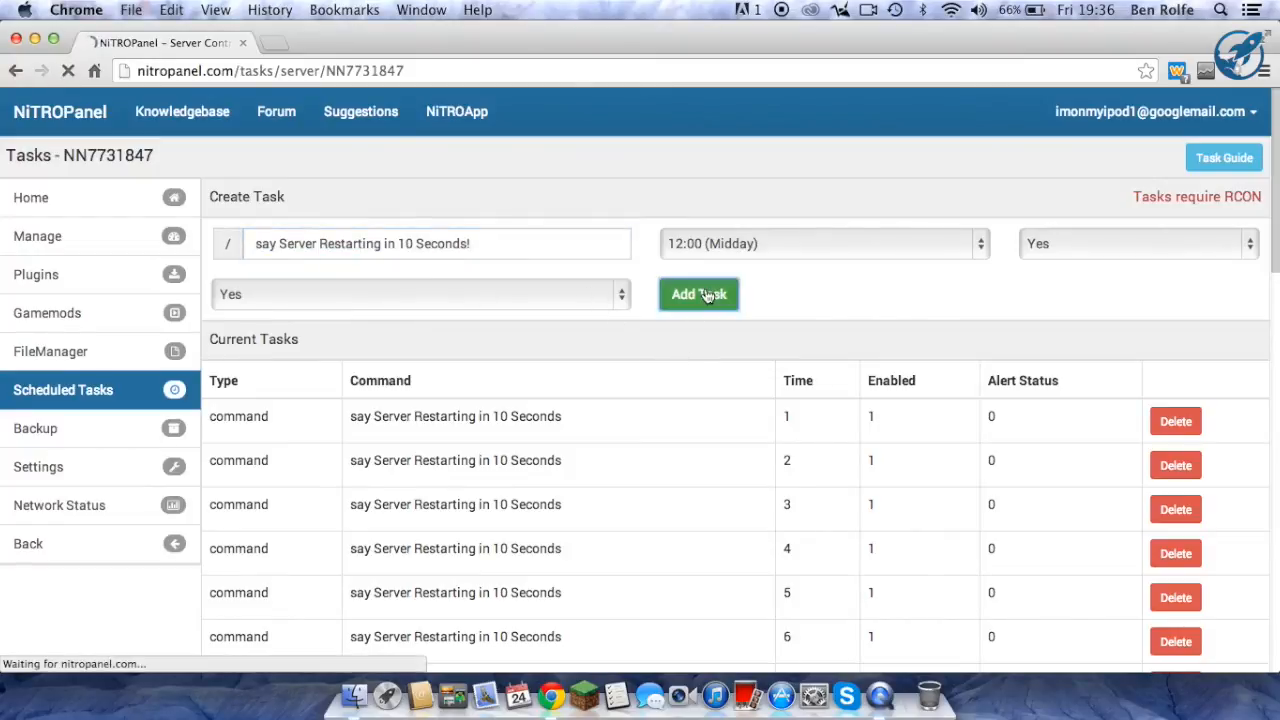
click(698, 294)
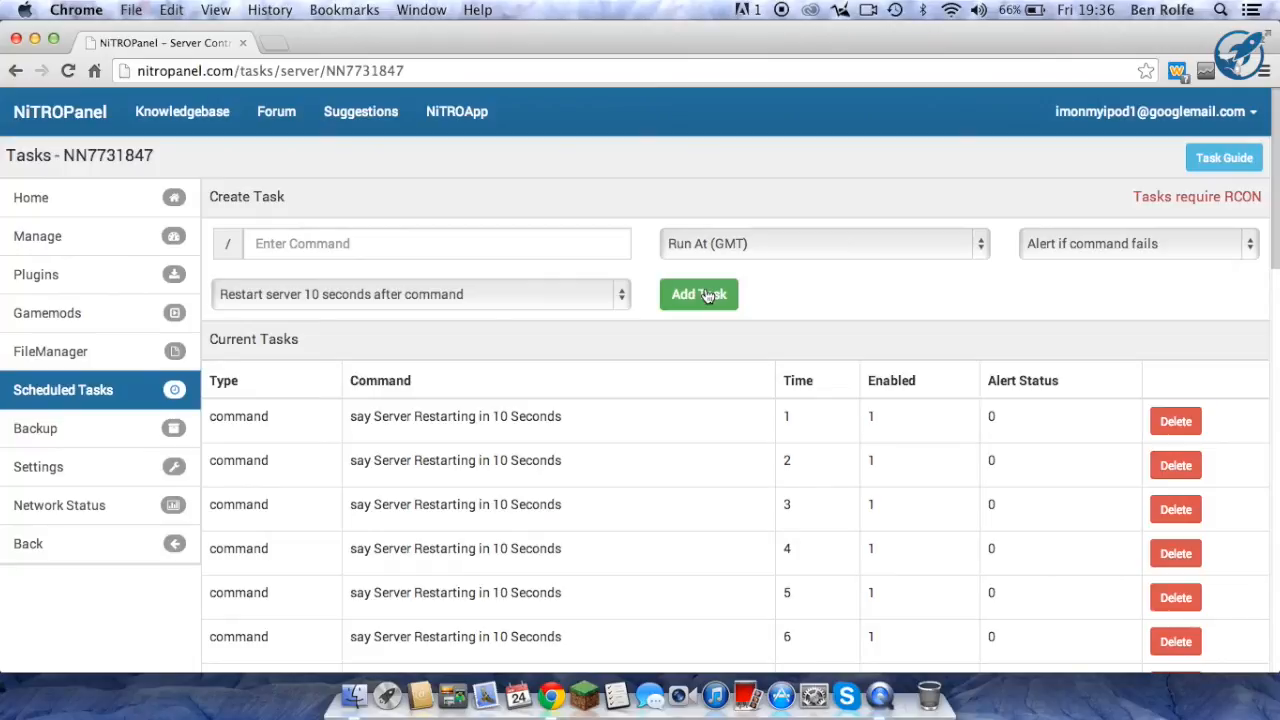
mouse_move(864, 328)
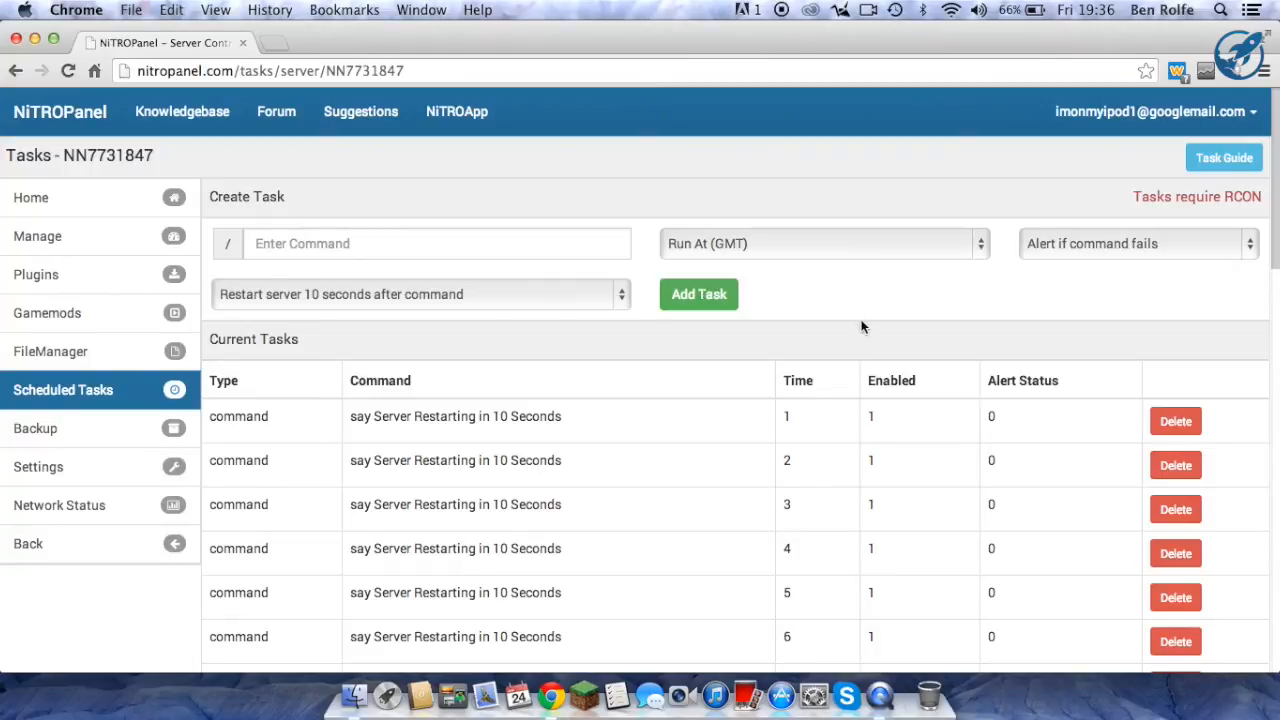